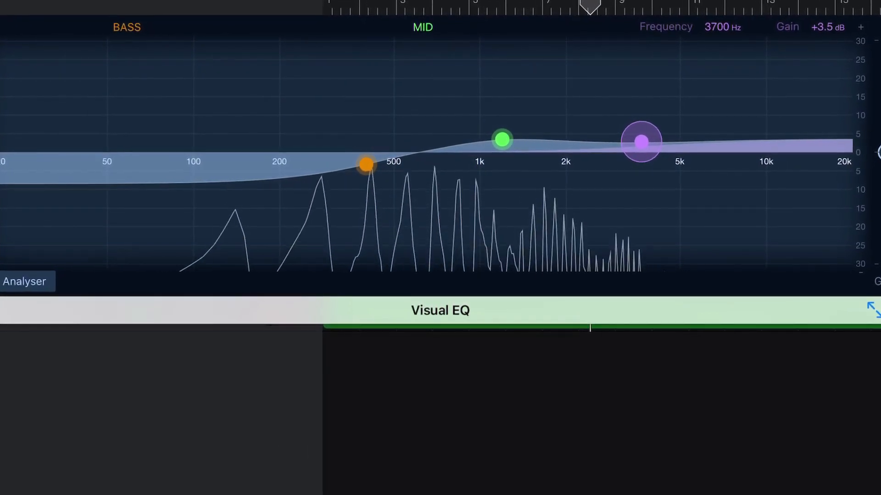
Lift the purple treble node of the Visual EQ to about +3.5 dB near 3700 Hz.
{"action": "left_click_drag", "start_coordinate": [642, 142], "coordinate": [622, 147]}
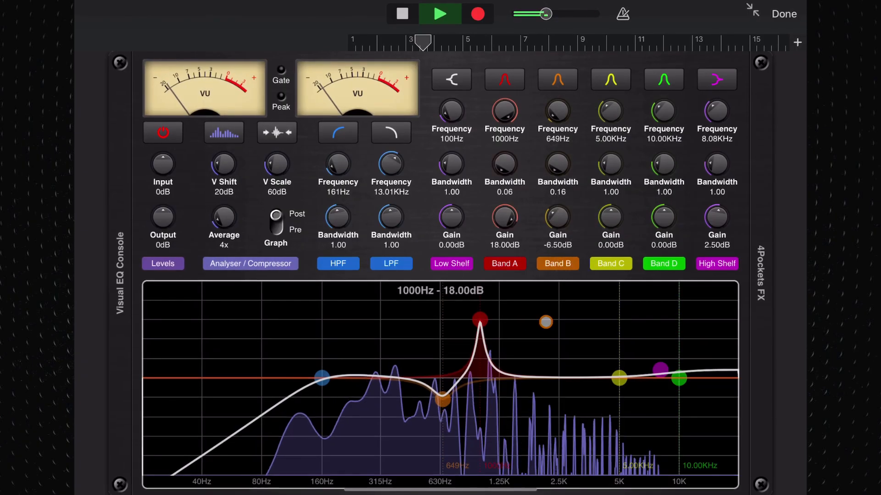
Ease the red Band A node at 1000 Hz down to +1.5 dB and widen its bandwidth to 0.41.
{"action": "left_click_drag", "start_coordinate": [478, 321], "coordinate": [479, 312]}
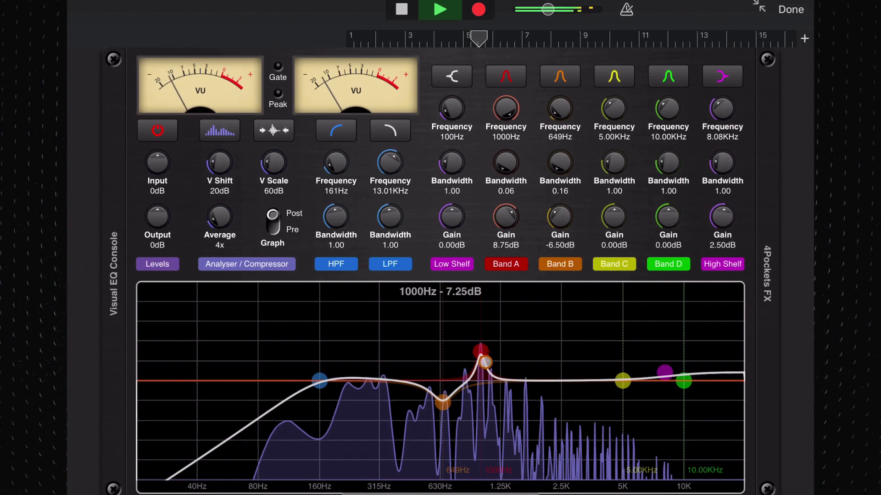
{"action": "left_click_drag", "start_coordinate": [481, 352], "coordinate": [481, 382]}
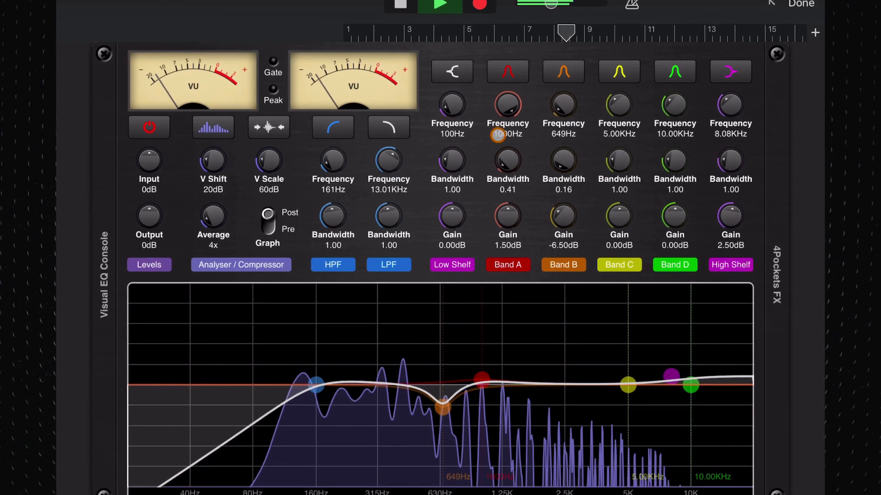
{"action": "left_click", "coordinate": [145, 126]}
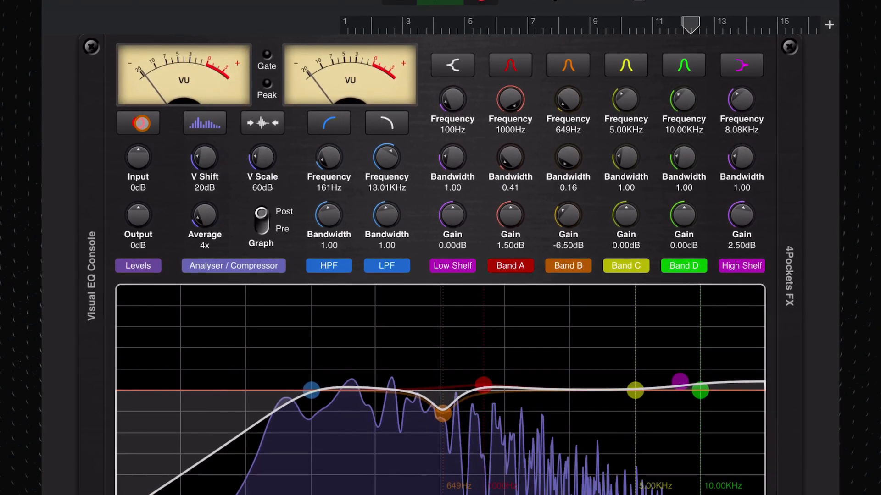
Toggle the equaliser bypass to compare the 127 Hz–5.25 kHz curve with Band A at +2.75 dB.
{"action": "left_click", "coordinate": [135, 122]}
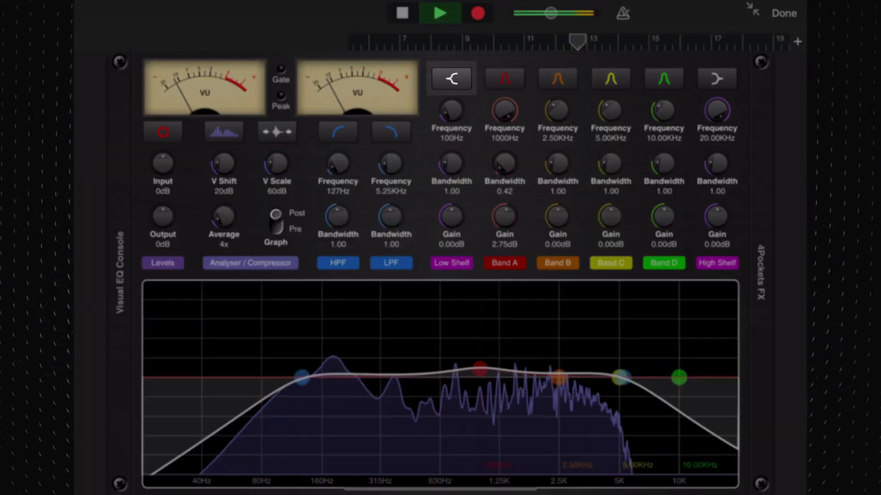
Show the VisualEQ Console's Sounds list from the plugin bar on the drum track.
{"action": "left_click", "coordinate": [717, 79]}
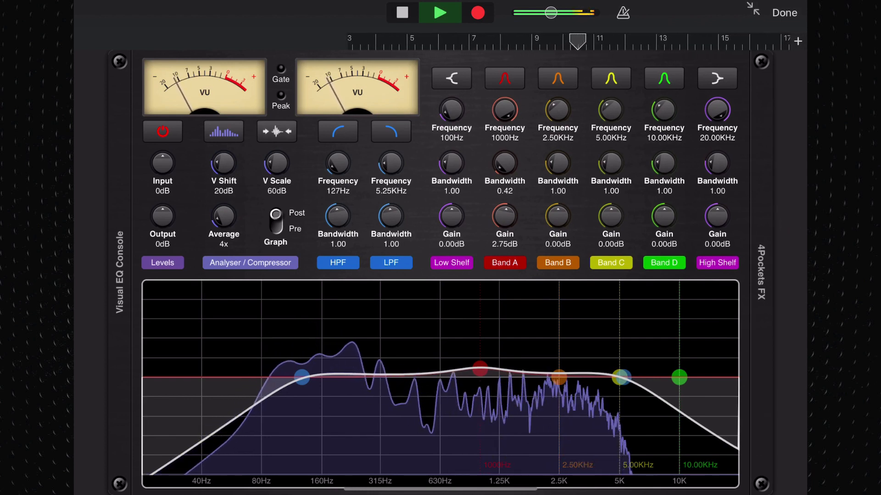
{"action": "left_click", "coordinate": [504, 111]}
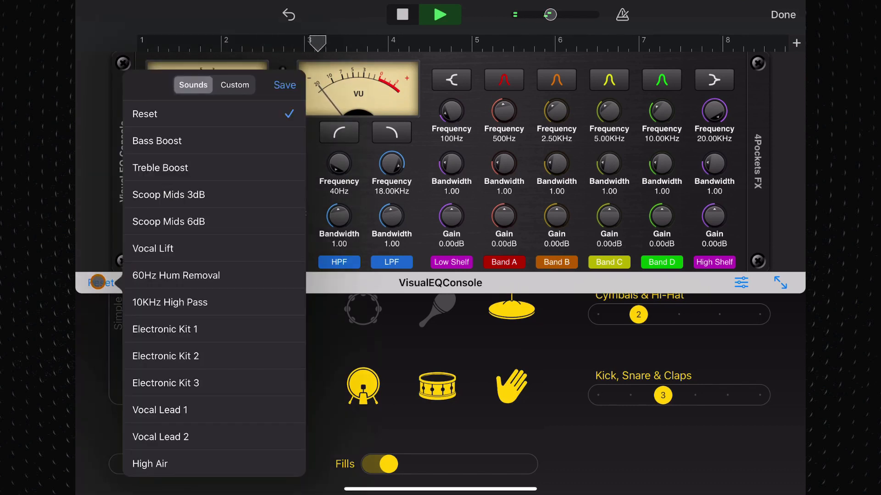
Audition Electronic Kit 1, 2 and 3 in turn, then restore the flat Reset setting.
{"action": "left_click", "coordinate": [164, 330]}
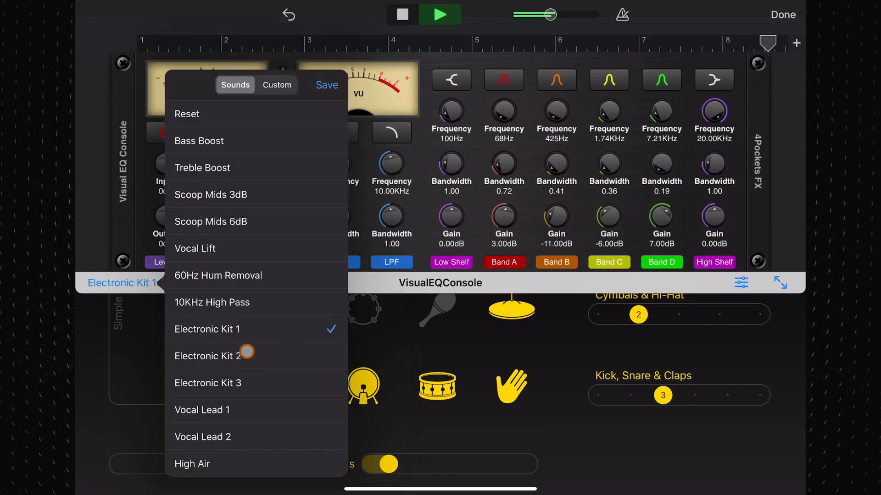
{"action": "left_click", "coordinate": [208, 356]}
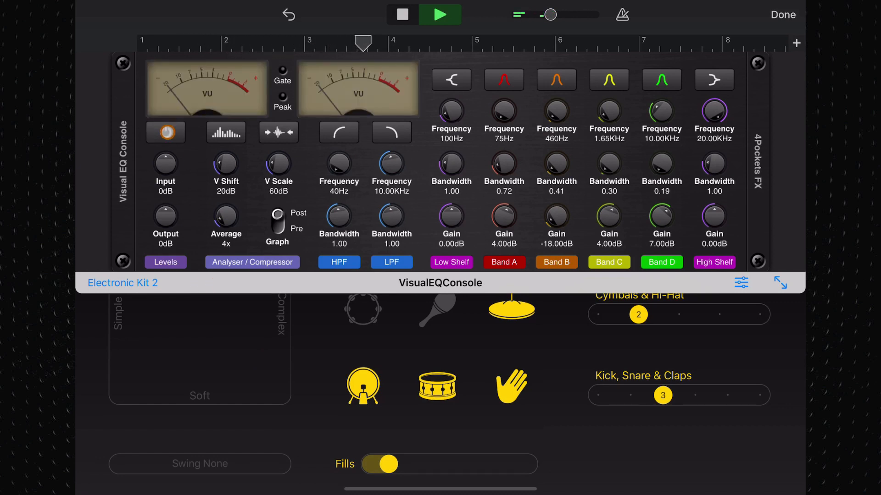
{"action": "left_click", "coordinate": [165, 132]}
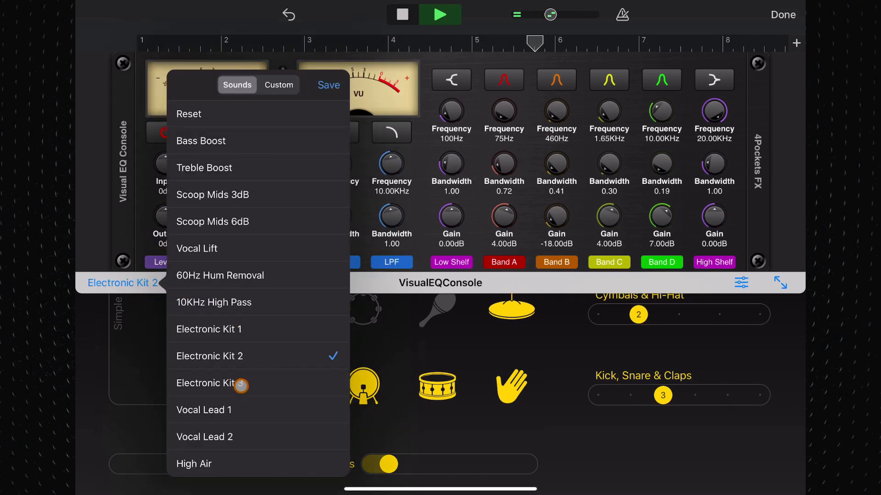
{"action": "left_click", "coordinate": [206, 383]}
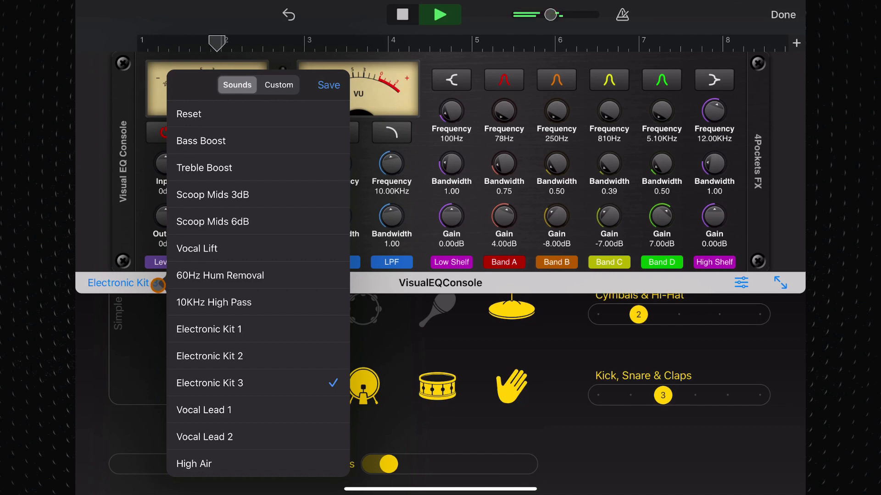
{"action": "left_click", "coordinate": [189, 114]}
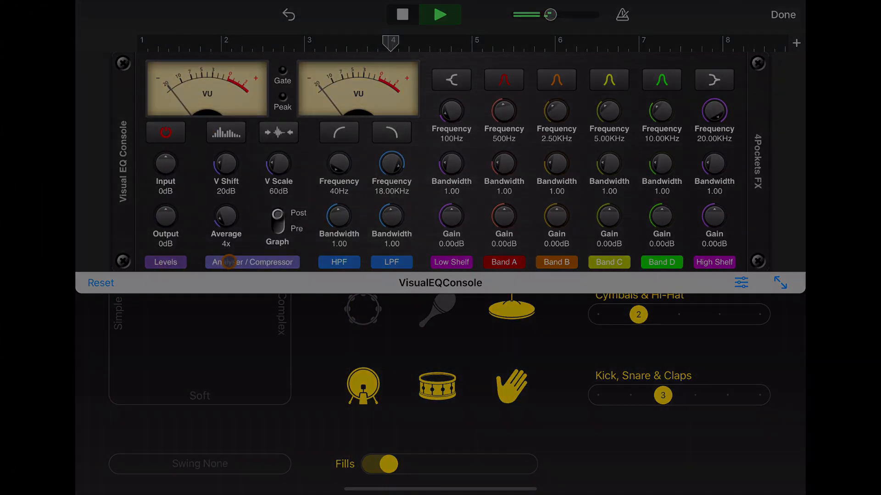
Back in the track view, bring up the Acoustic L track's Plug-ins & EQ slots in edit mode.
{"action": "left_click", "coordinate": [782, 14]}
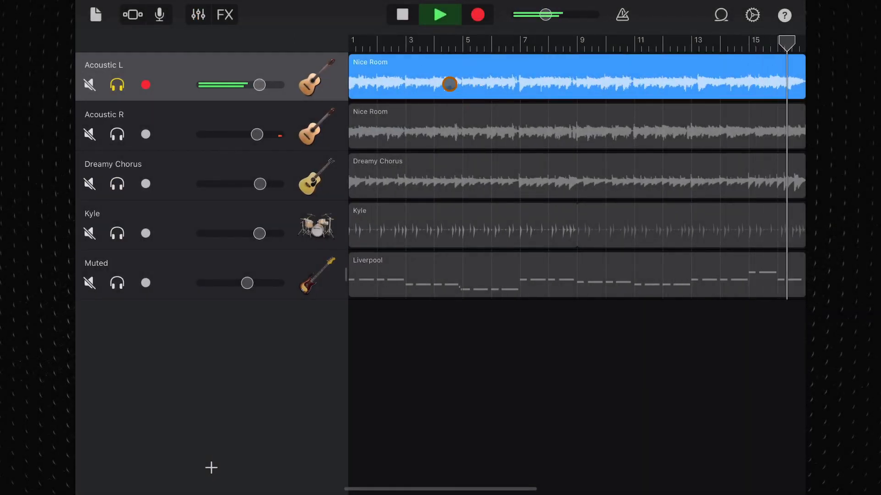
{"action": "left_click", "coordinate": [197, 14]}
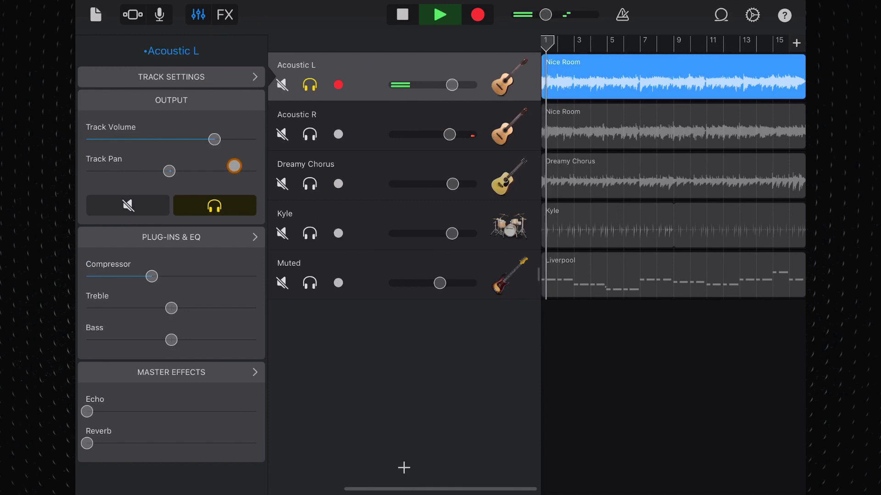
{"action": "left_click", "coordinate": [170, 237]}
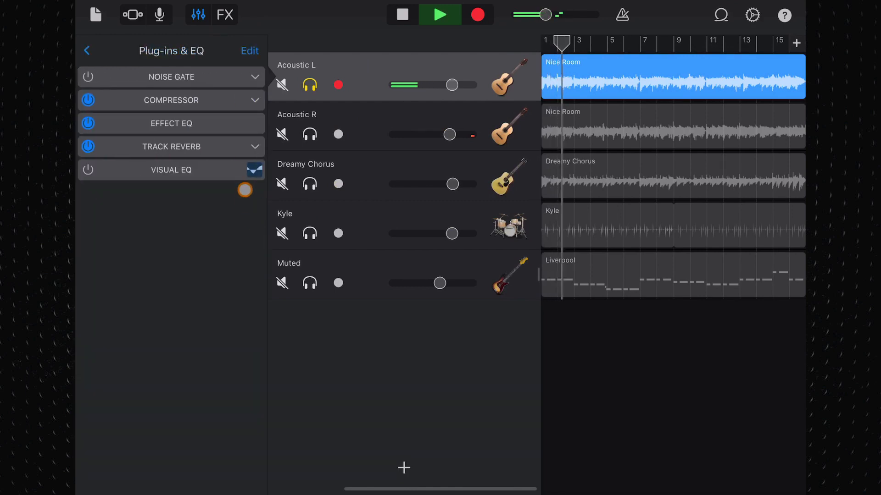
{"action": "left_click", "coordinate": [250, 51]}
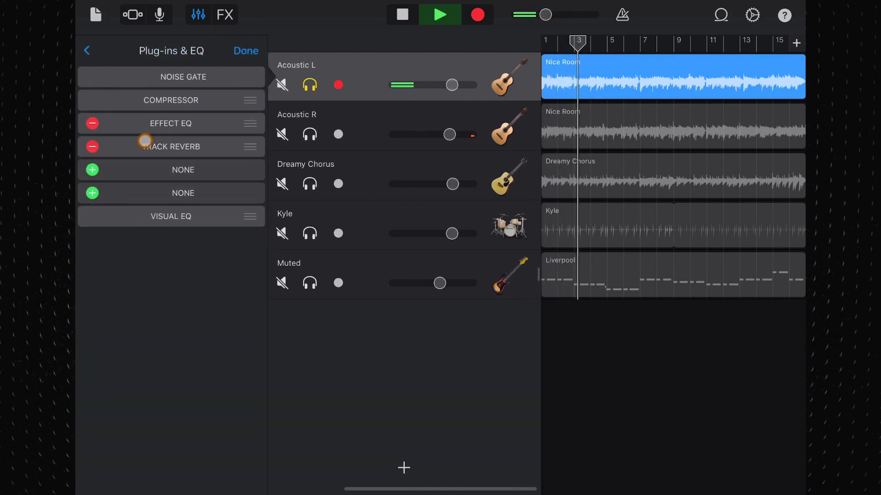
Fill an empty slot with VisualEQConsole from the Audio Unit Extensions and confirm with Done.
{"action": "left_click", "coordinate": [171, 146]}
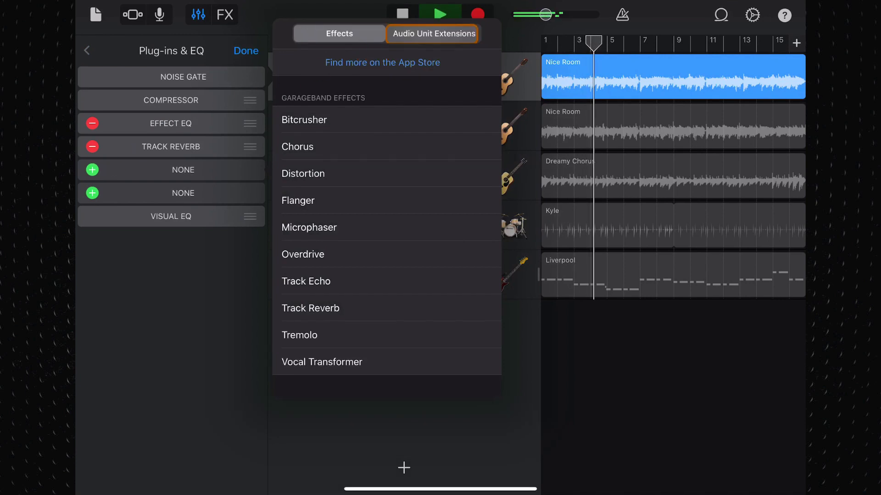
{"action": "left_click", "coordinate": [432, 33]}
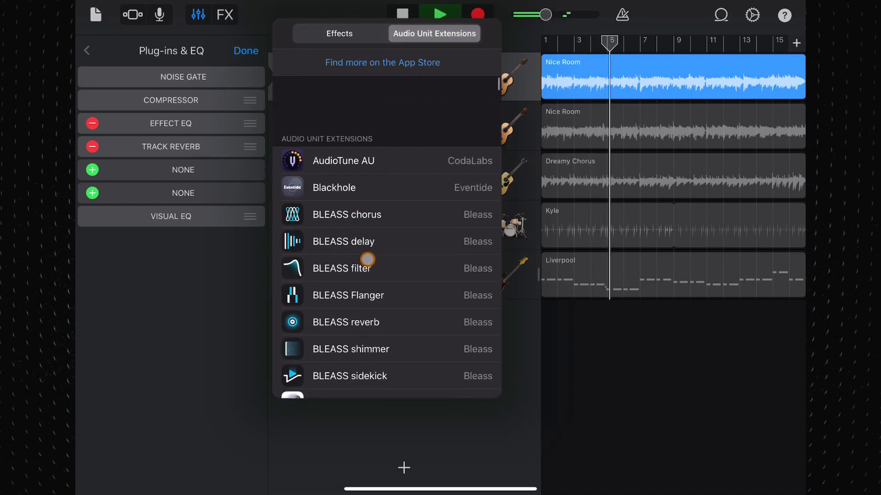
{"action": "scroll", "scroll_direction": "down", "scroll_amount": 3}
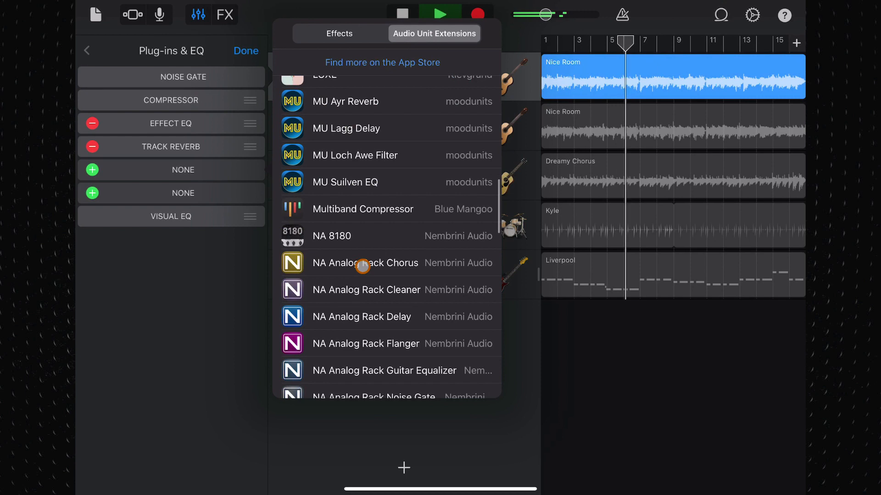
{"action": "scroll", "scroll_direction": "down", "scroll_amount": 3}
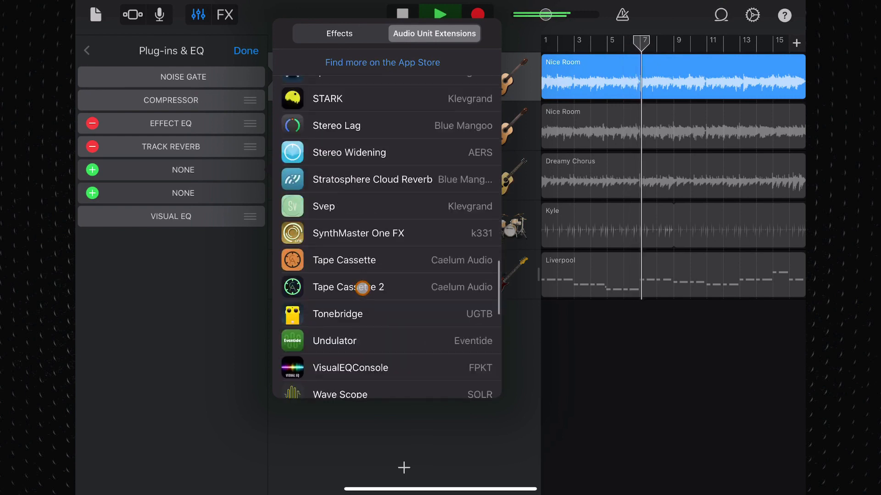
{"action": "left_click", "coordinate": [350, 318]}
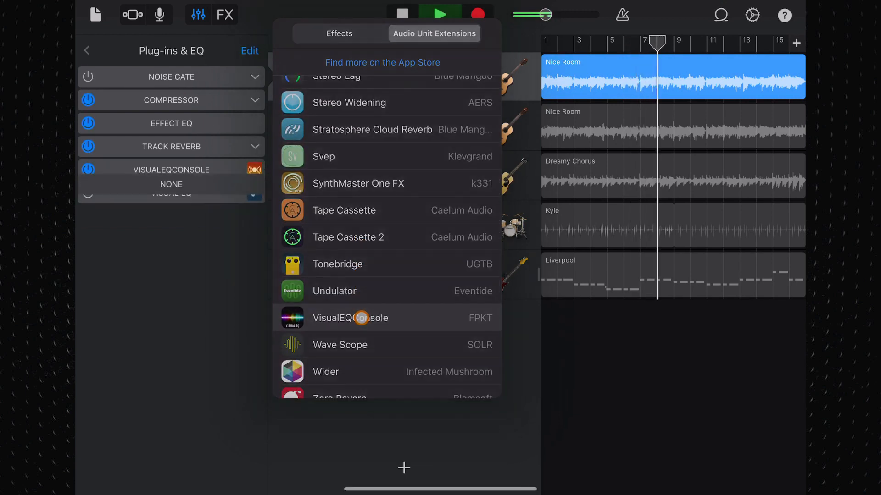
{"action": "left_click", "coordinate": [350, 317]}
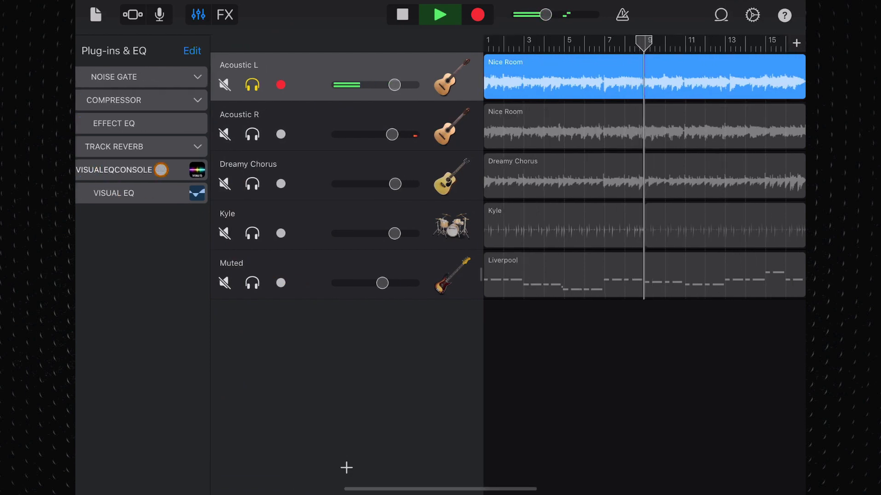
{"action": "left_click", "coordinate": [112, 170]}
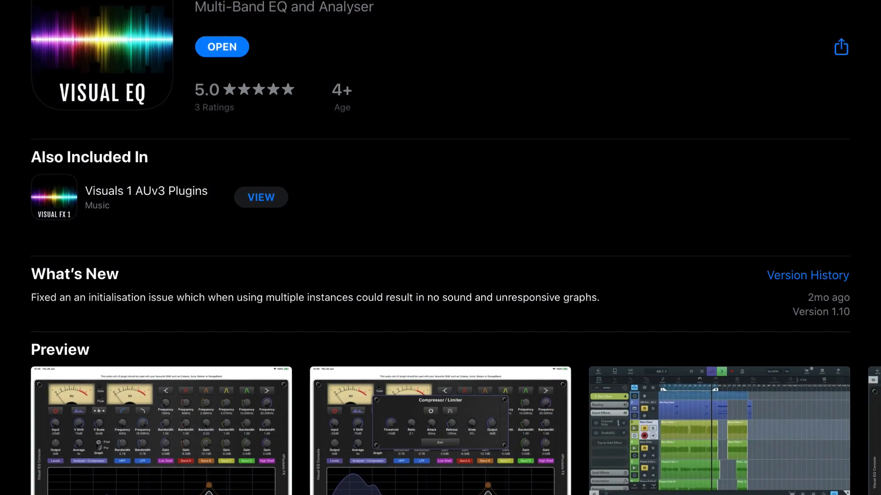
{"action": "scroll", "scroll_direction": "down", "scroll_amount": 3}
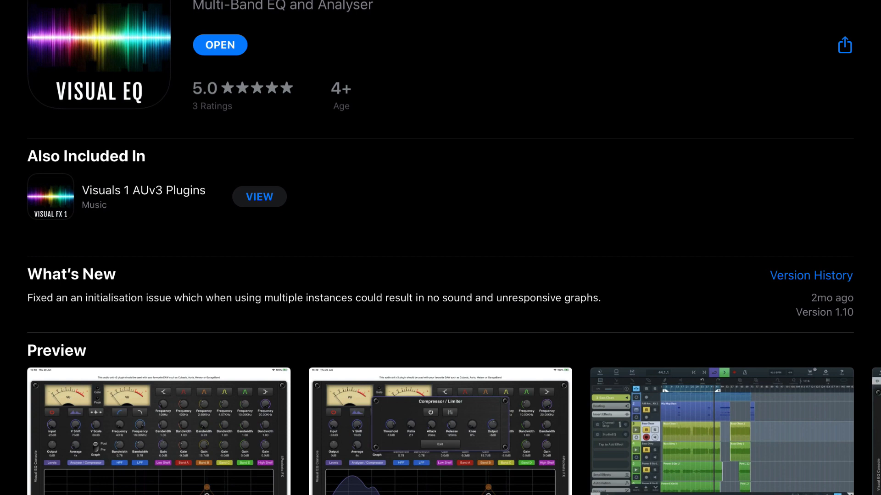